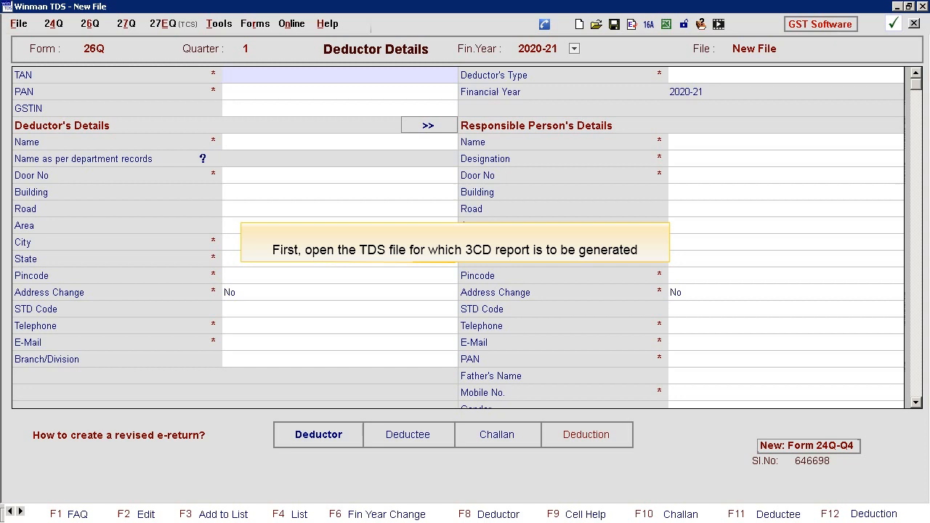
# Step: Open the Super Traders TDS file at Form 26Q Quarter 1 Deductions for 2020-21
pyautogui.click(587, 435)
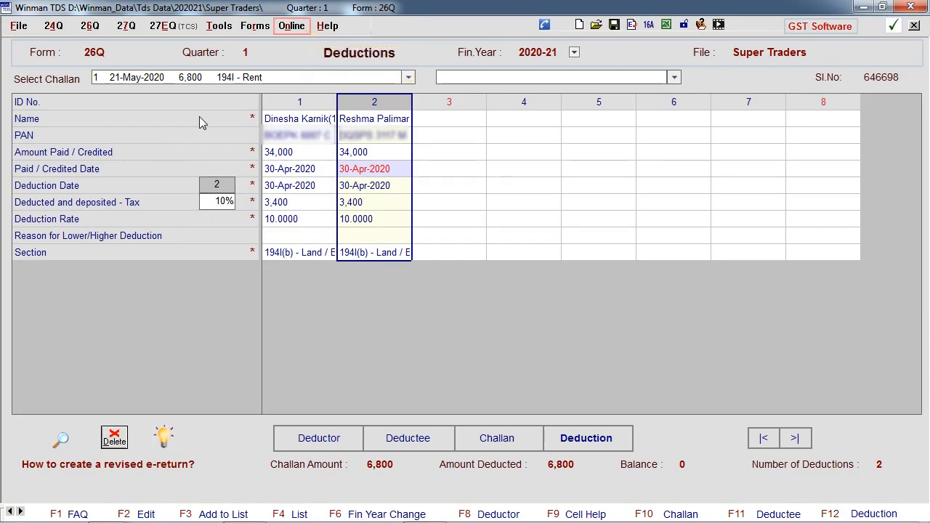
pyautogui.click(299, 29)
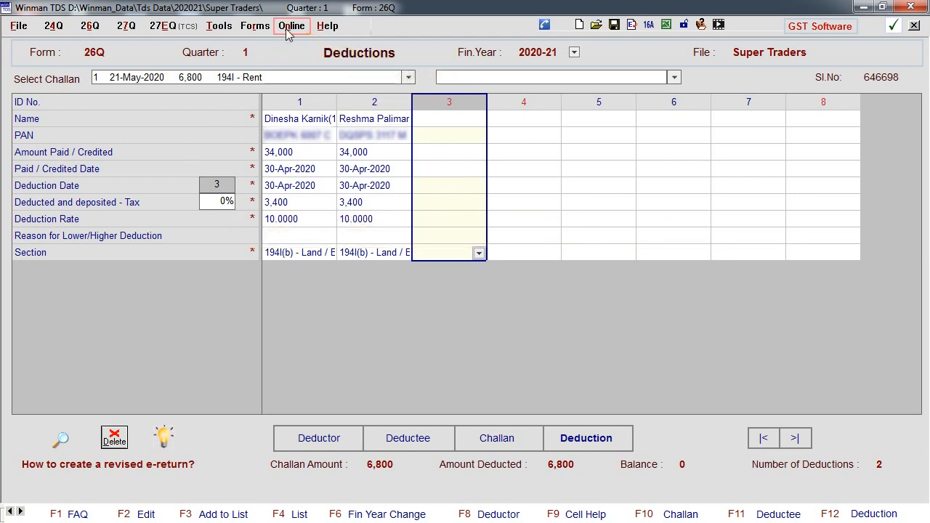
pyautogui.click(298, 29)
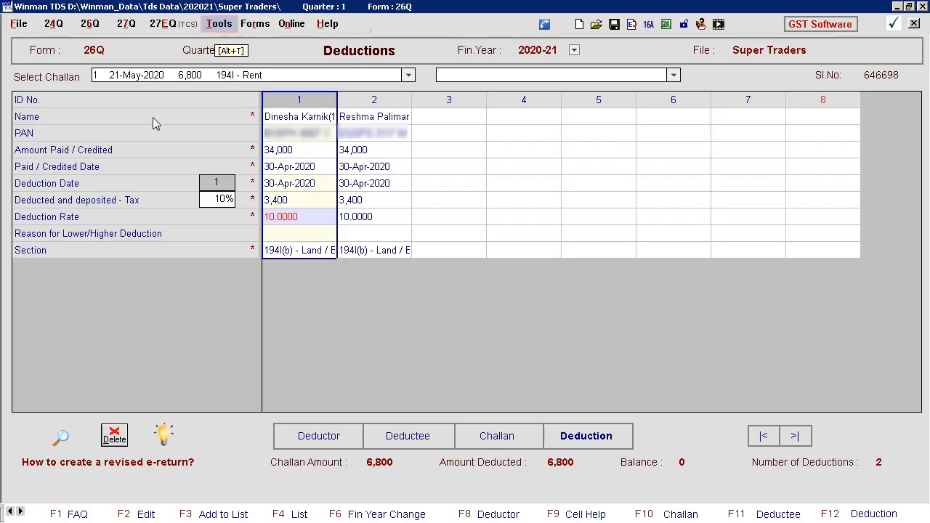
# Step: Start the 3CD TDS report from the Tools menu using auto-selected conso files
pyautogui.click(219, 23)
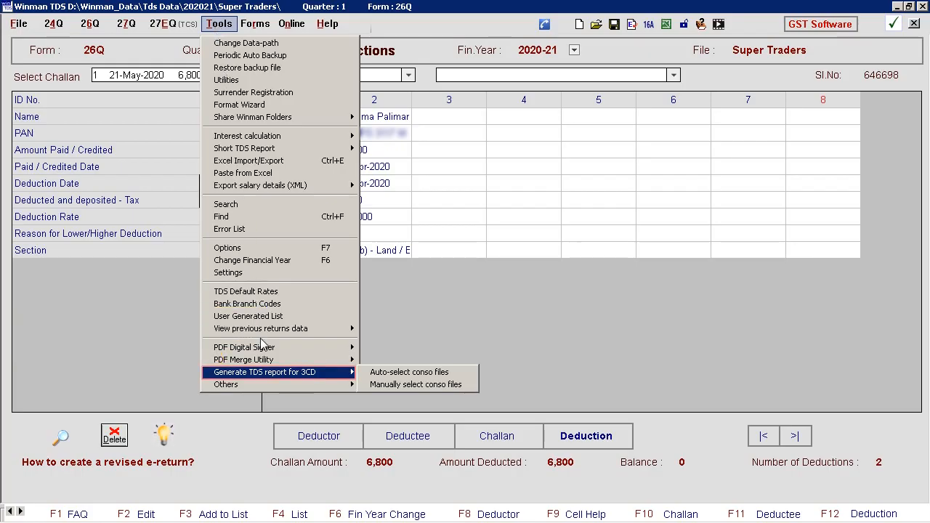
pyautogui.moveTo(418, 383)
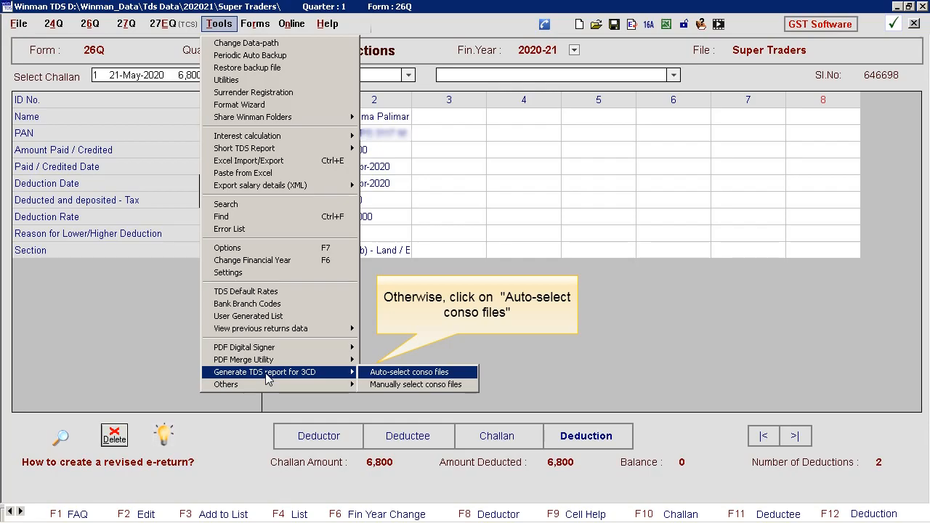
pyautogui.moveTo(399, 372)
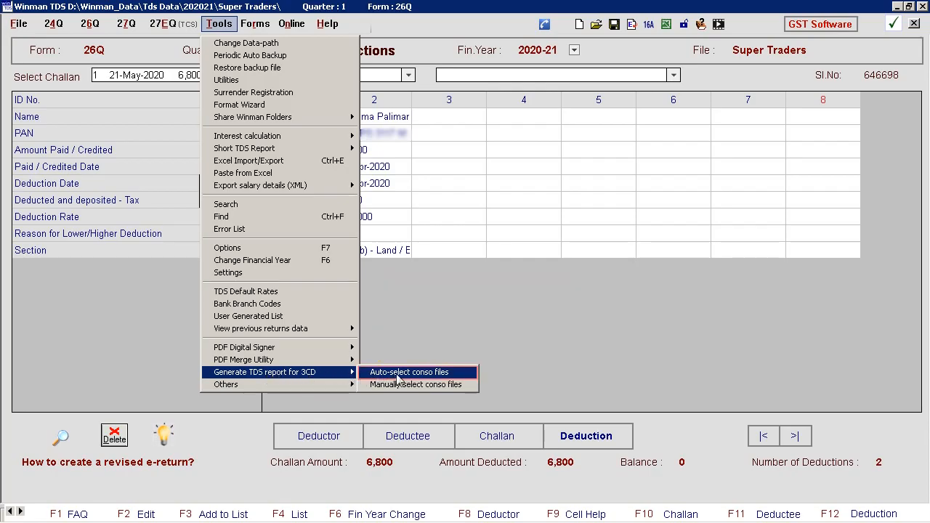
pyautogui.click(410, 371)
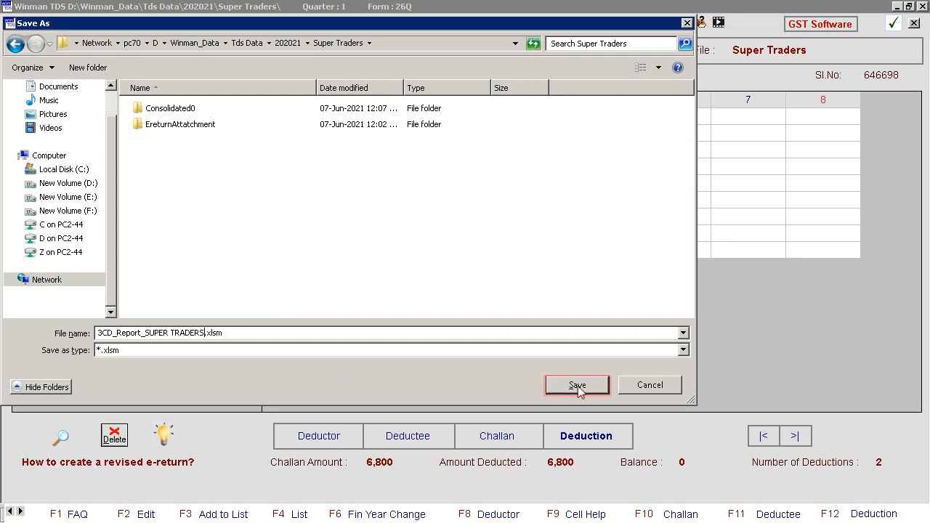
# Step: Save 3CD_Report_SUPER TRADERS.xlsm and acknowledge the successful generation message
pyautogui.click(578, 385)
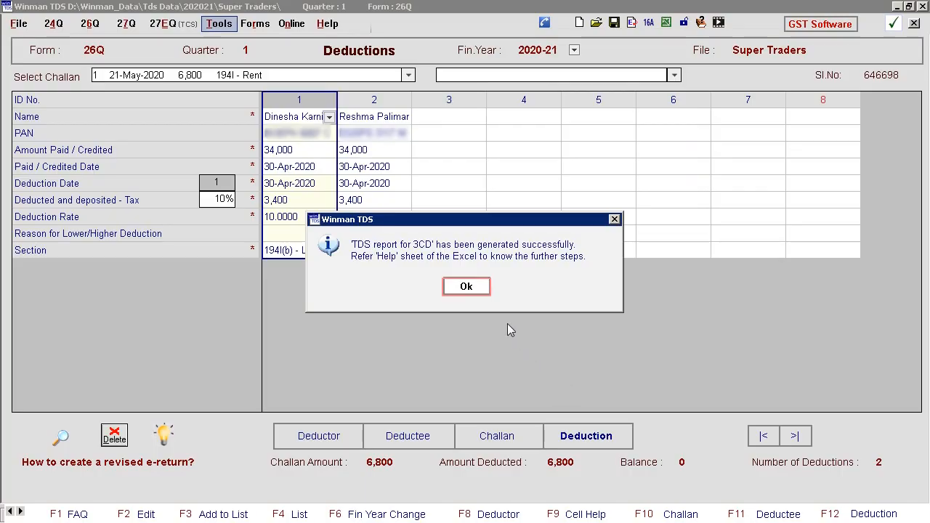
pyautogui.click(465, 286)
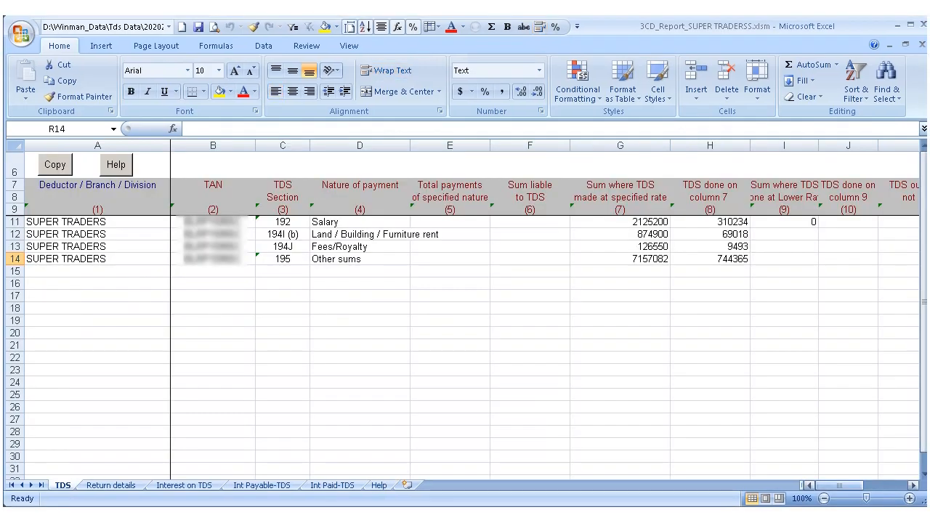
# Step: Review the Int Payable-TDS, Int Paid-TDS and Help sheets of the report in Excel
pyautogui.click(262, 485)
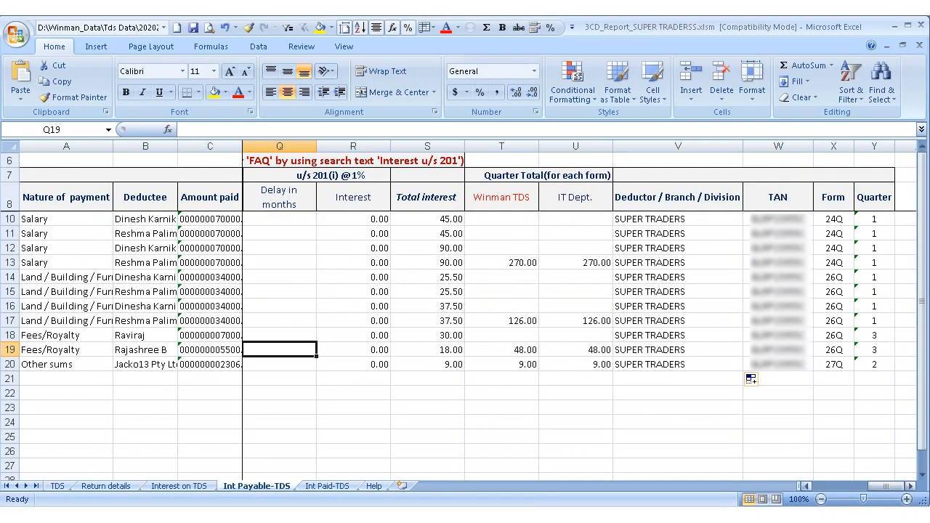
pyautogui.moveTo(259, 497)
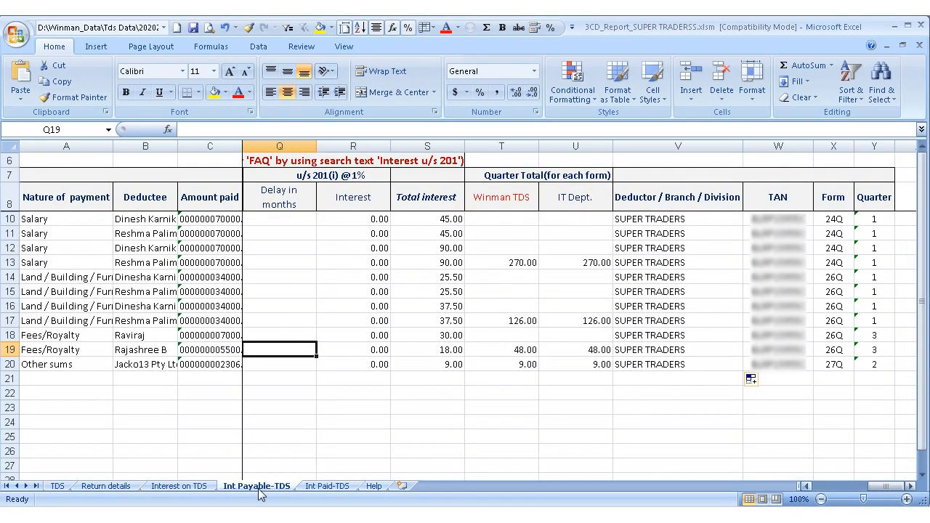
pyautogui.click(329, 485)
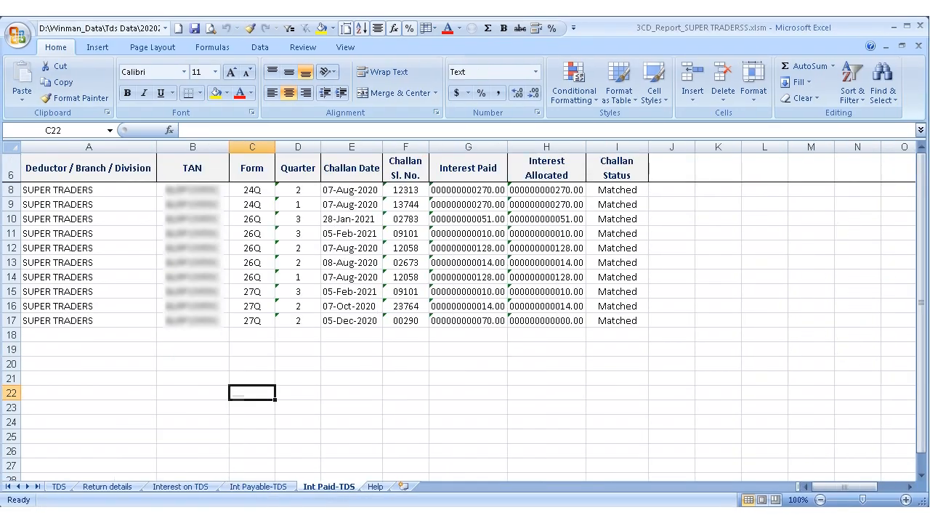
pyautogui.click(372, 485)
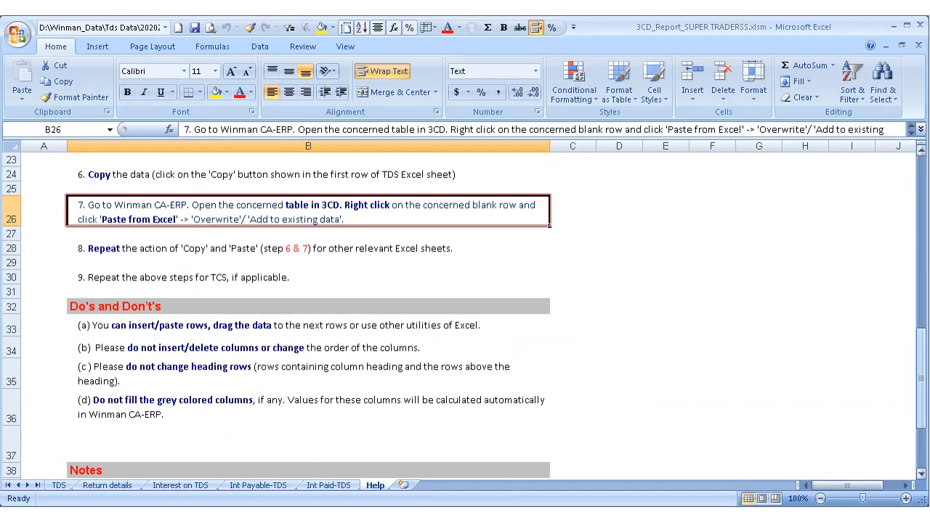
pyautogui.click(61, 484)
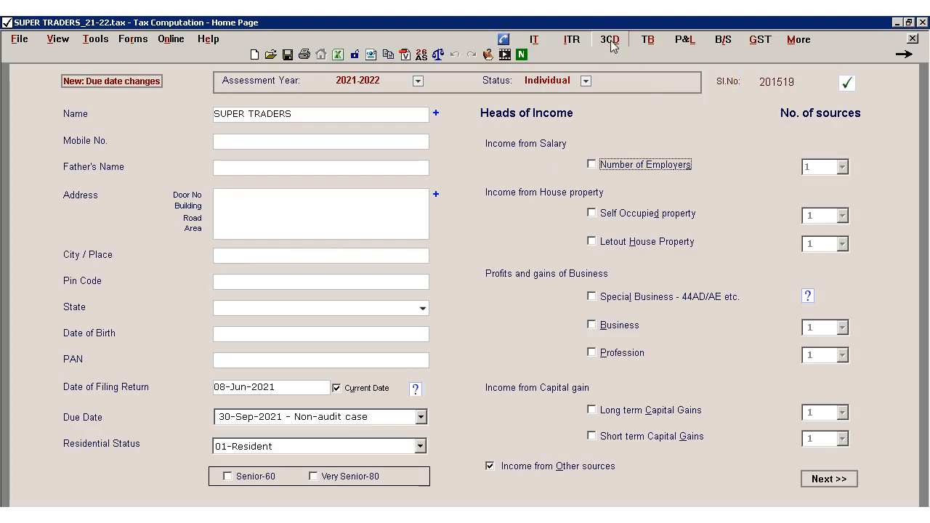
# Step: Go to Winman CA-ERP's 3CD data entry and bring up clause 34's TDS/TCS summary table
pyautogui.click(612, 40)
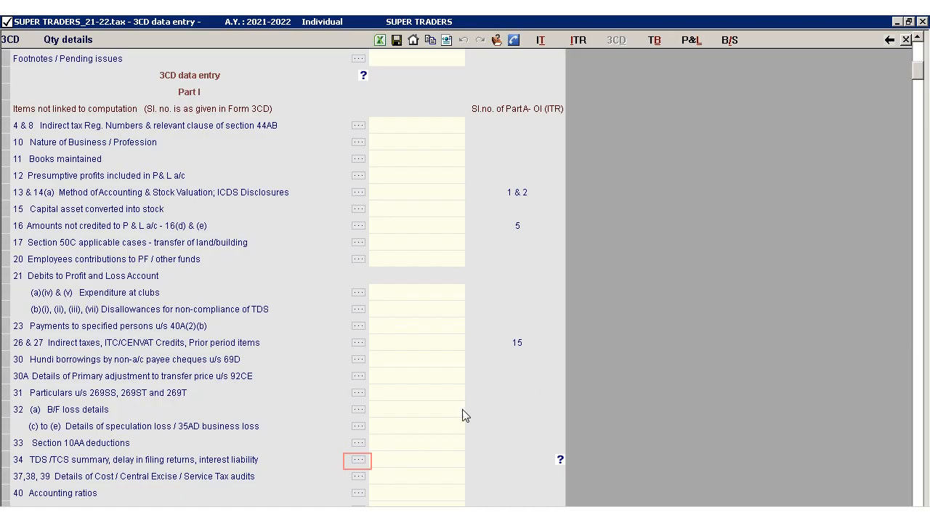
pyautogui.click(359, 460)
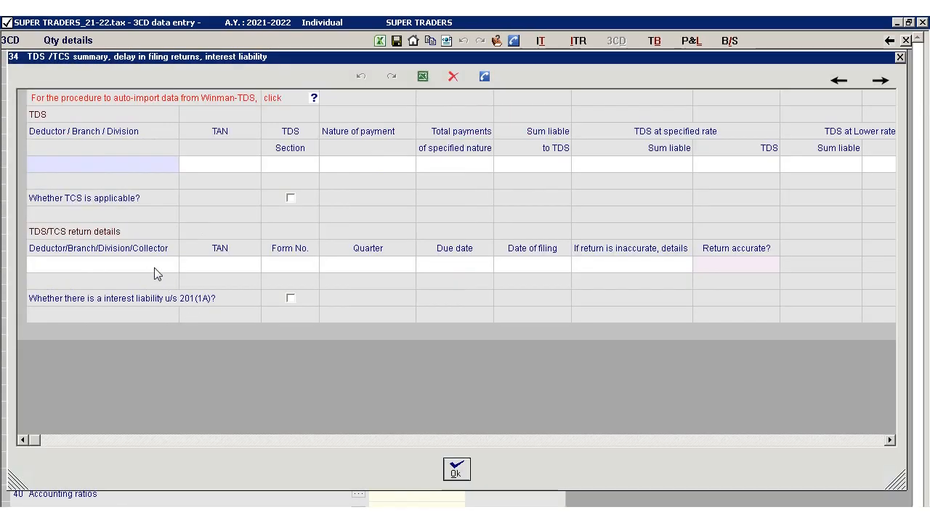
# Step: Paste the four Excel report rows into the TDS table with the Overwrite option
pyautogui.rightClick(66, 174)
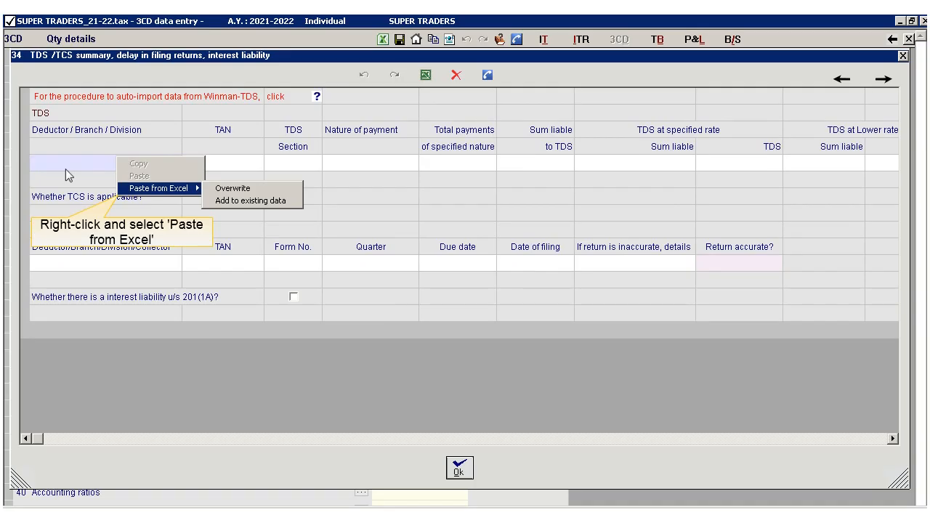
pyautogui.moveTo(151, 194)
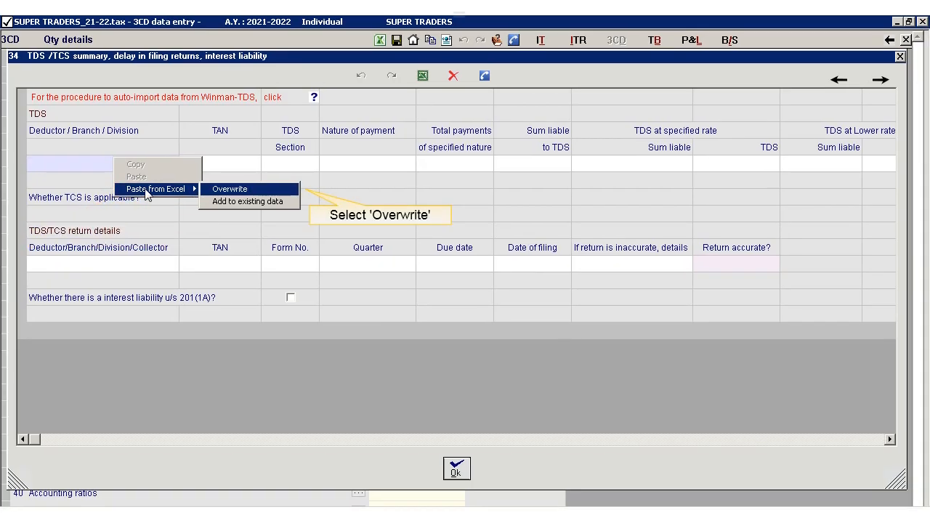
pyautogui.moveTo(249, 189)
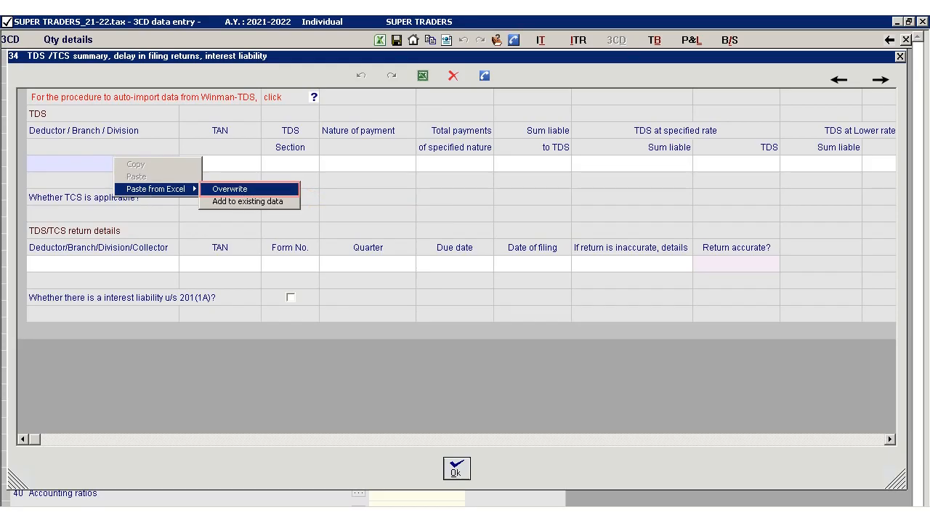
pyautogui.click(229, 189)
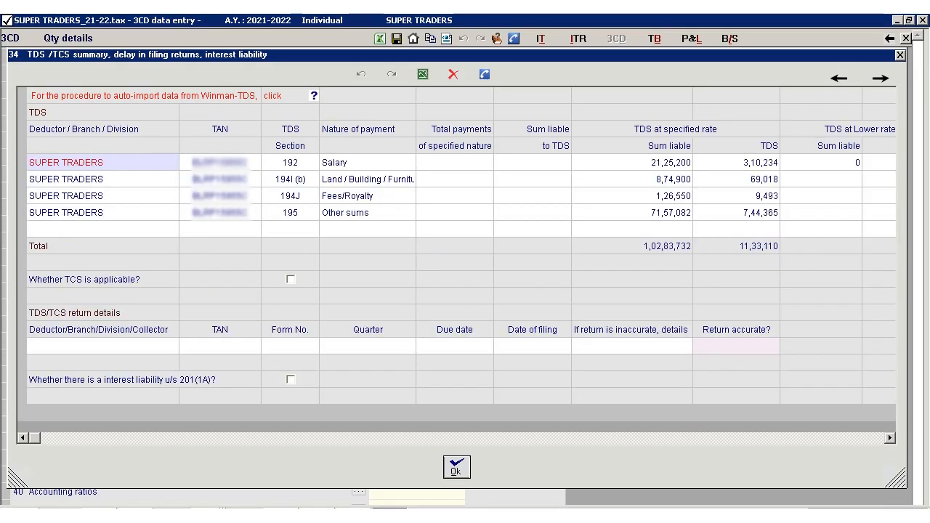